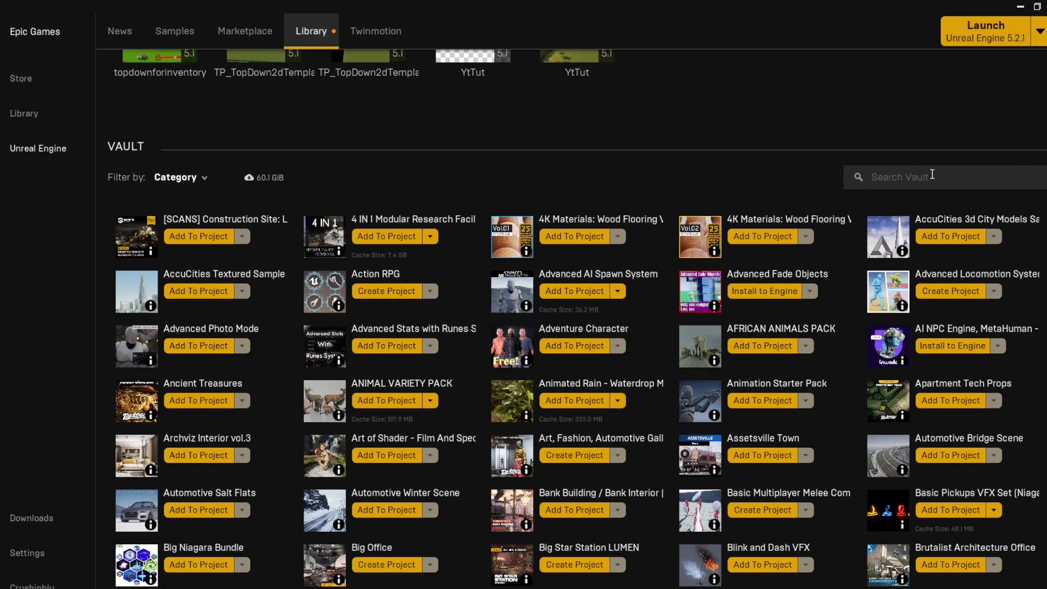
# Step: Search the Plugins browser for 'paper' to find Paper2D/PaperZD, then view the AS_Skeli sprite animation
pyautogui.write('paper')
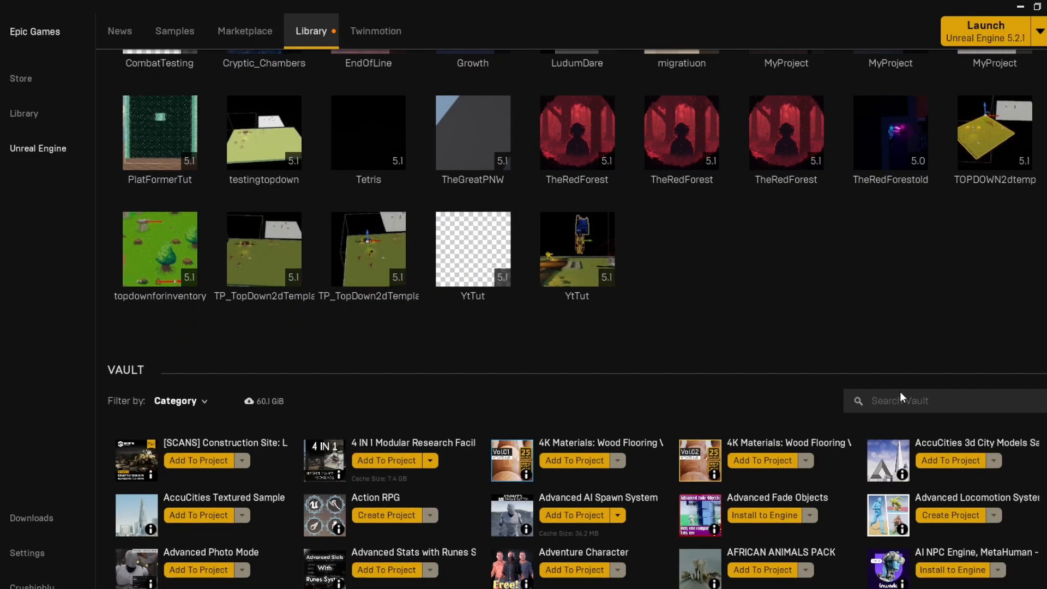
pyautogui.write('paper')
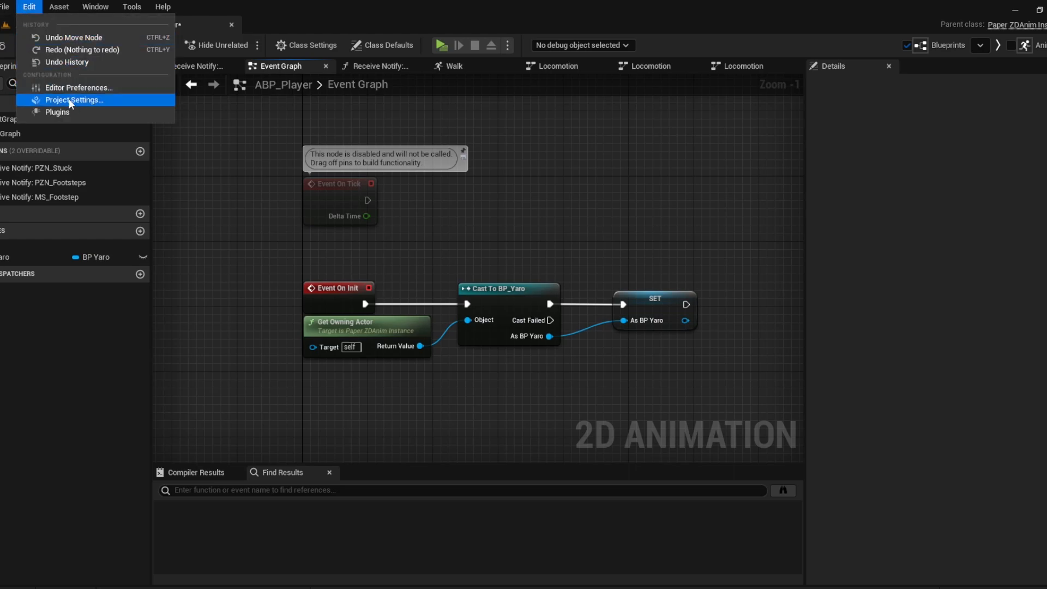
pyautogui.moveTo(58, 111)
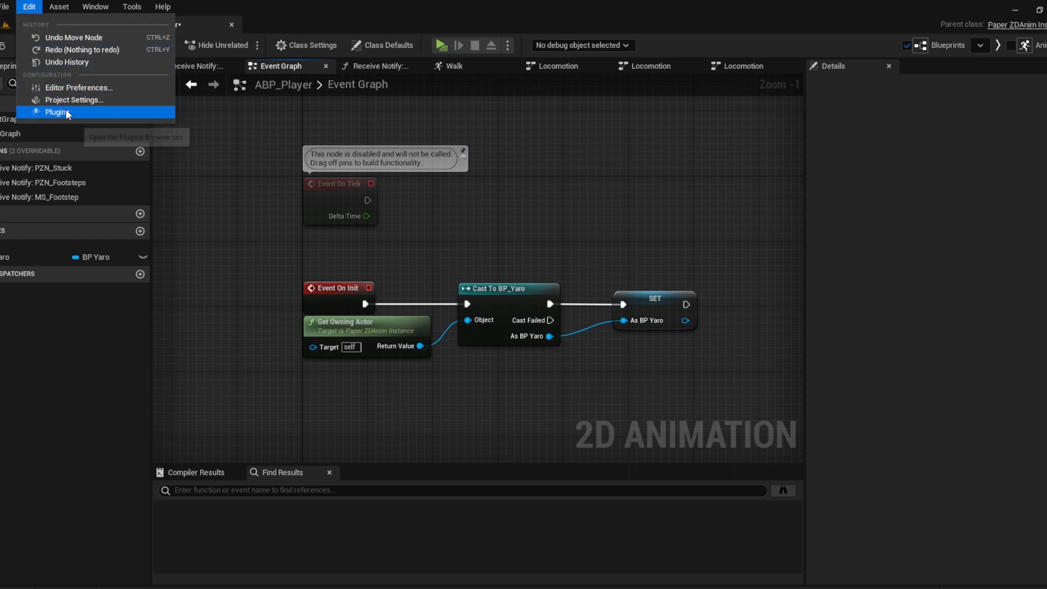
pyautogui.click(58, 111)
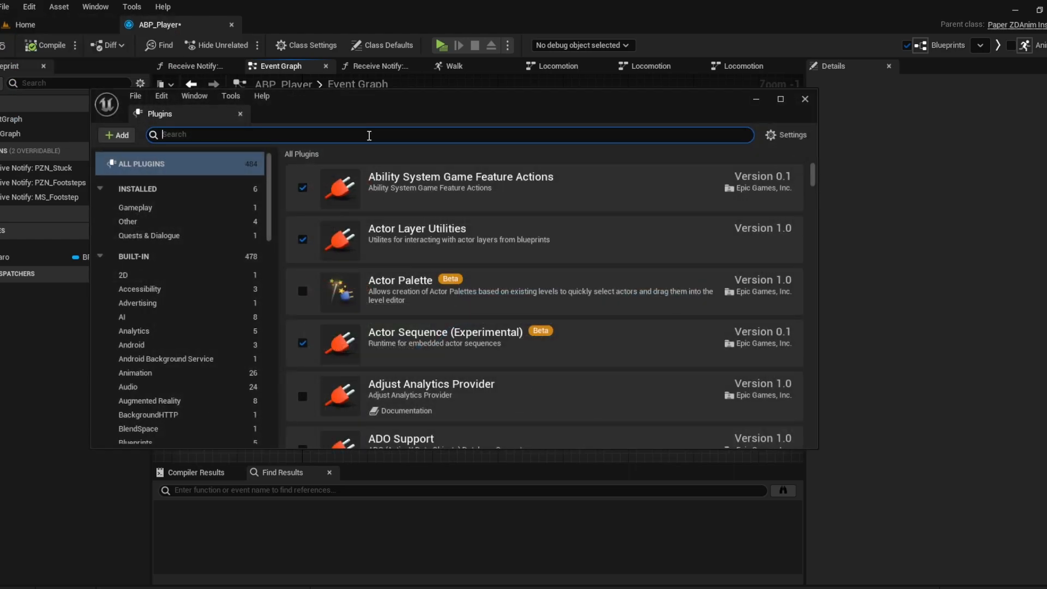
pyautogui.write('paper')
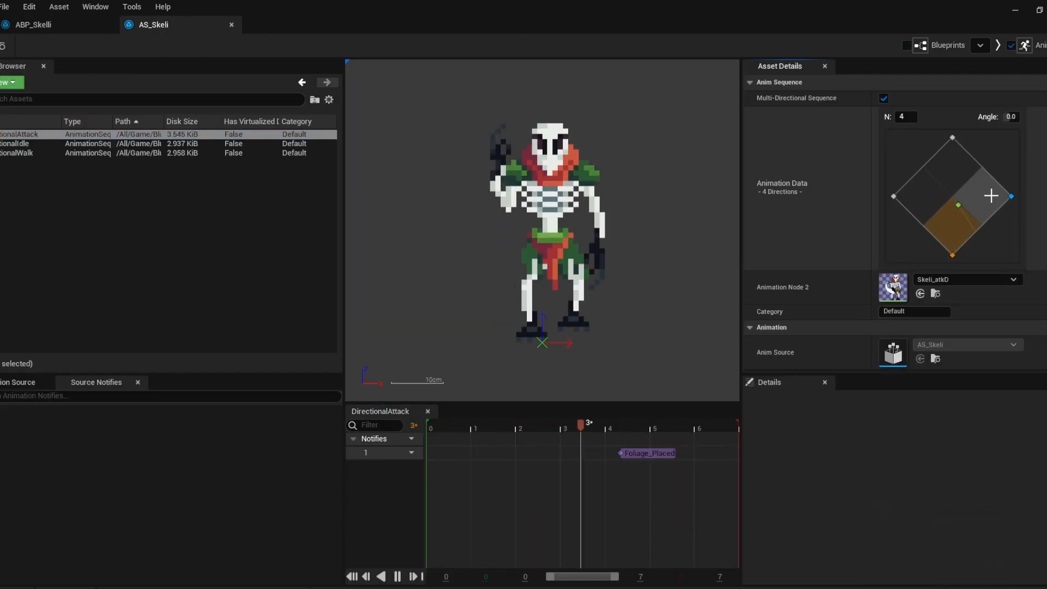
pyautogui.click(53, 25)
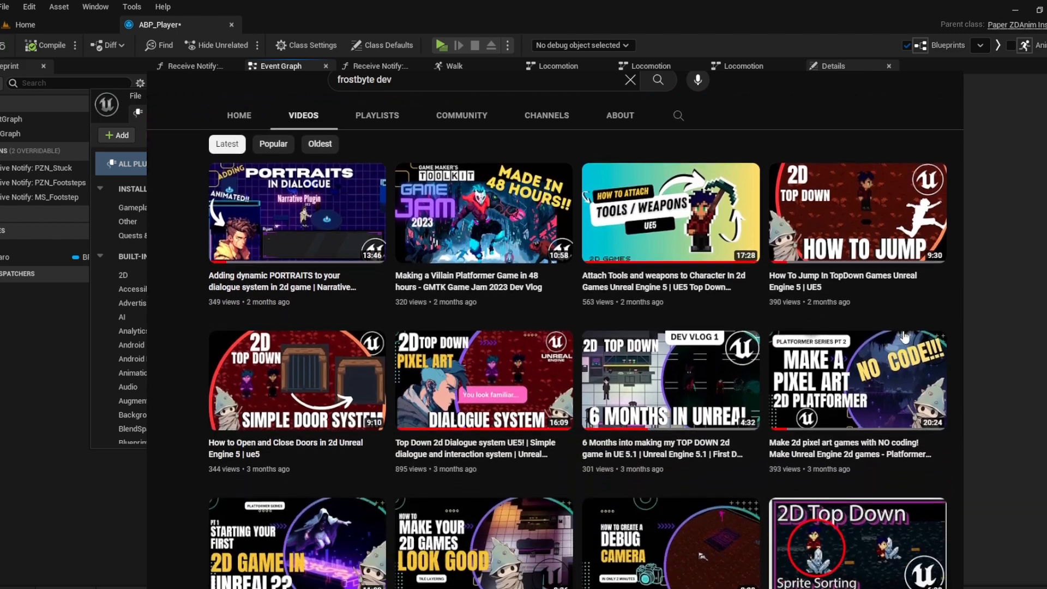
# Step: Scroll the channel's Videos list of 2D top-down Unreal tutorials
pyautogui.scroll(-3)
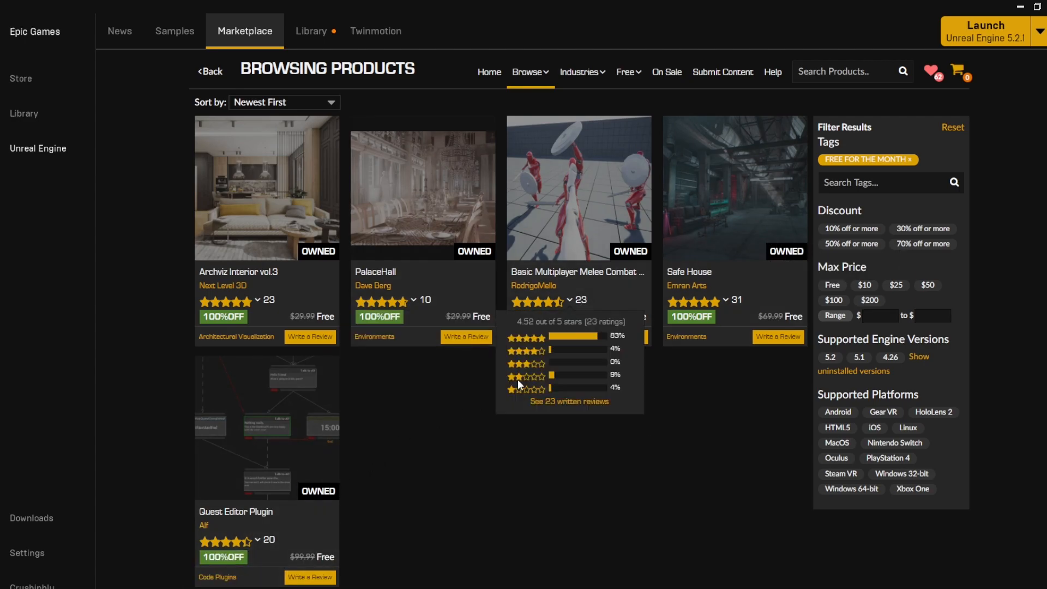
pyautogui.moveTo(212, 460)
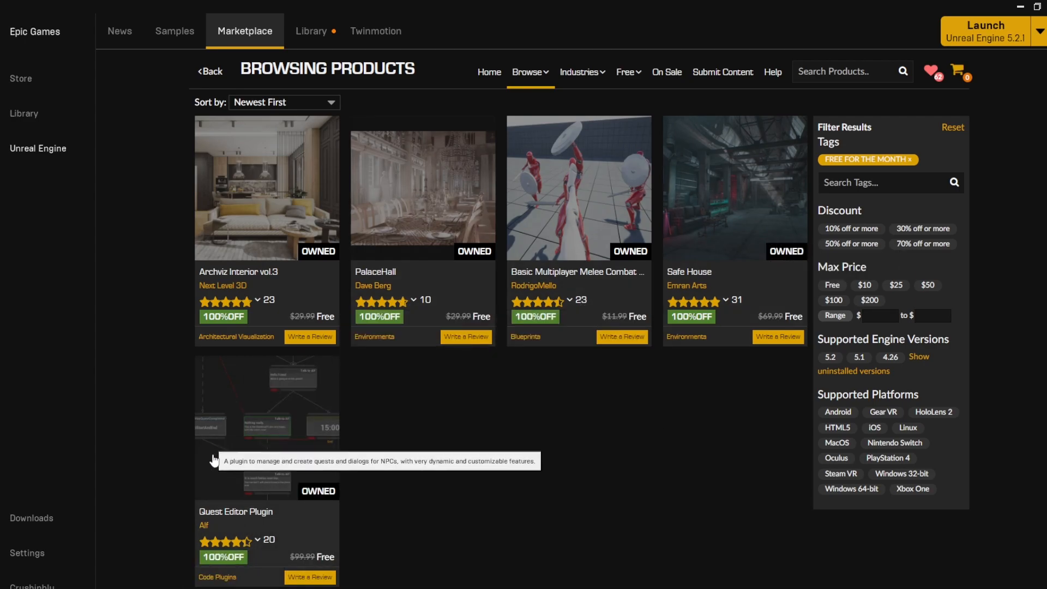
pyautogui.moveTo(480, 378)
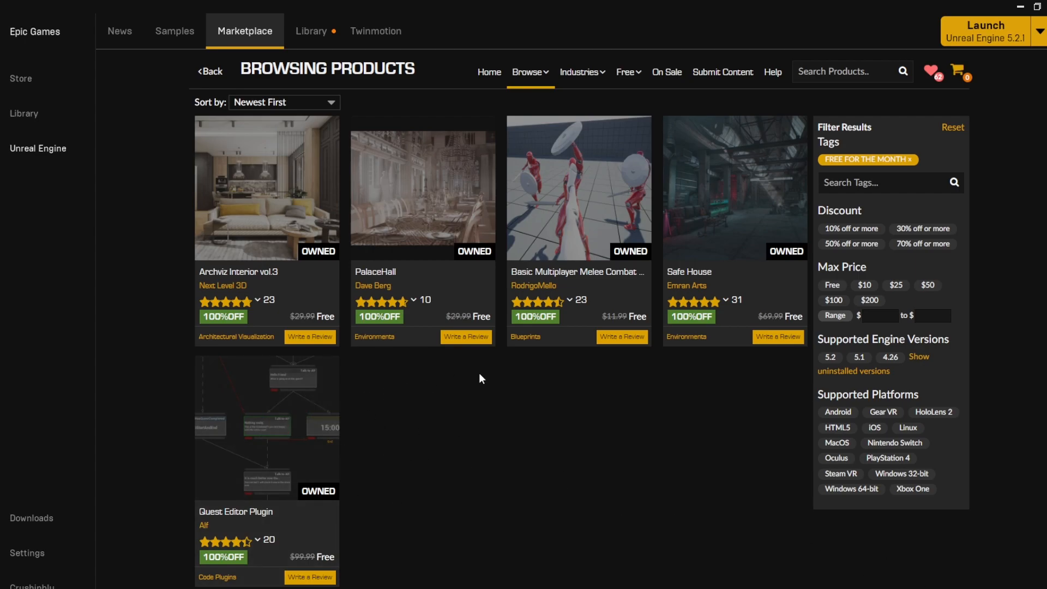
pyautogui.moveTo(748, 205)
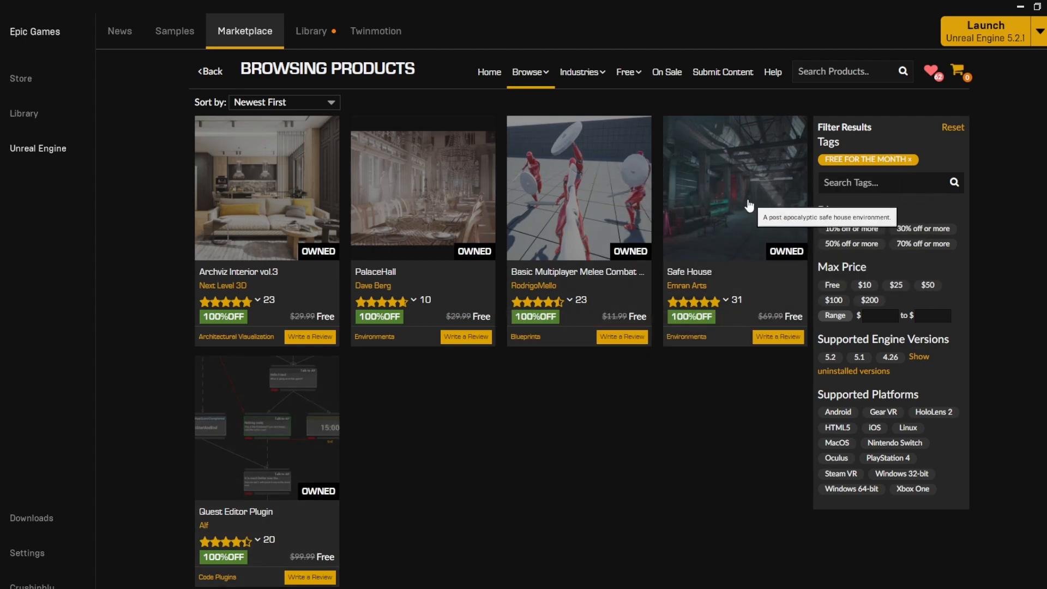
# Step: Inspect a free-for-the-month Marketplace product card already marked as owned
pyautogui.click(732, 189)
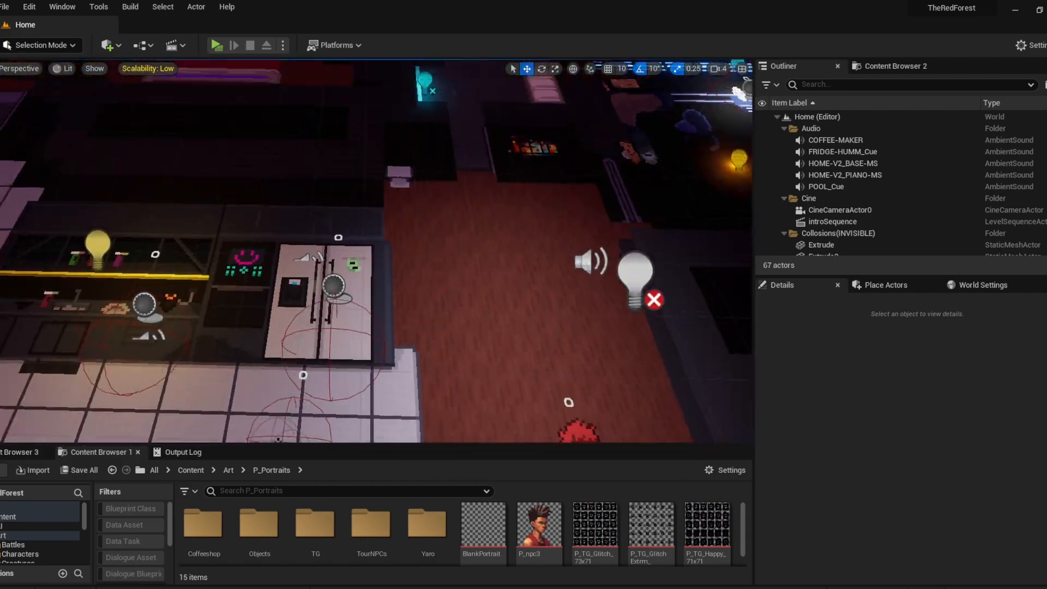
# Step: Show TheRedForest's Home level pixel-art room with the P_Portraits art assets listed
pyautogui.click(215, 45)
pyautogui.write('ques')
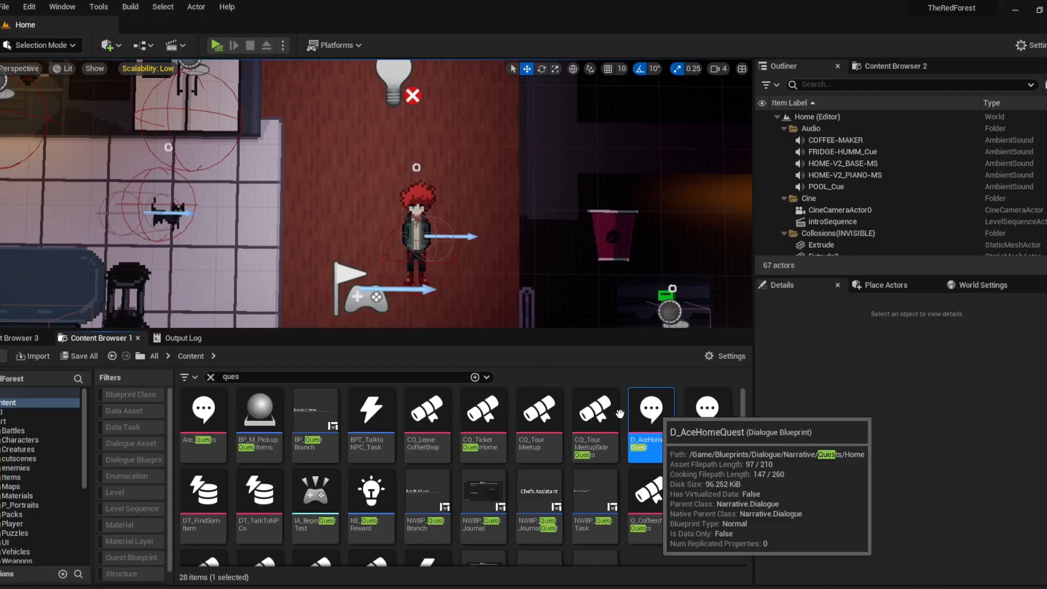
# Step: Open the D_AceHomeQuest dialogue blueprint from the 'ques' search results
pyautogui.doubleClick(649, 408)
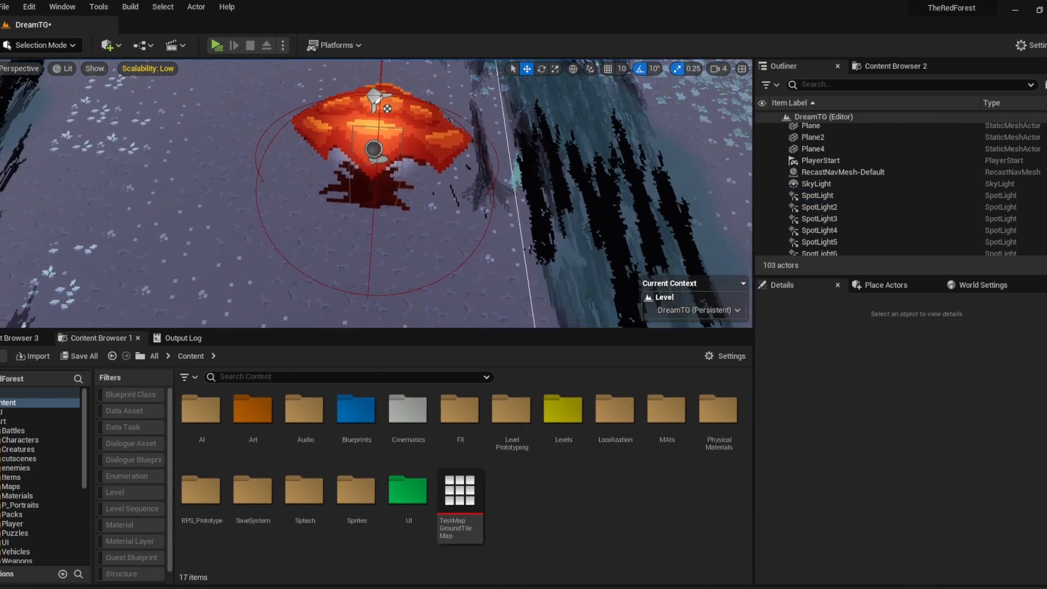
# Step: Orbit the DreamTG viewport around the orange 2D tree sprite in the snowy scene
pyautogui.moveTo(374, 154); pyautogui.dragTo(481, 240)
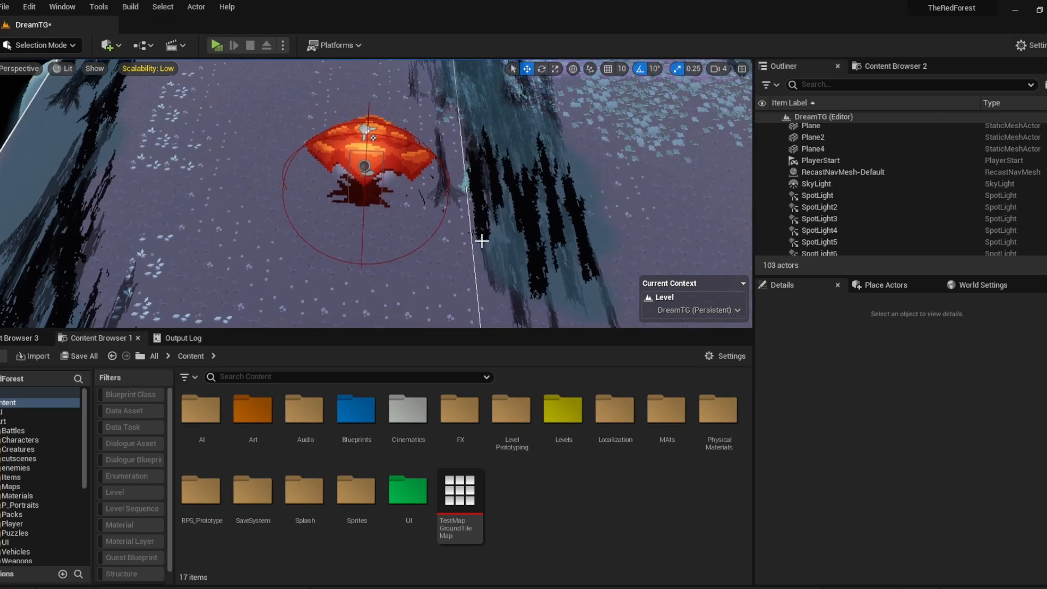